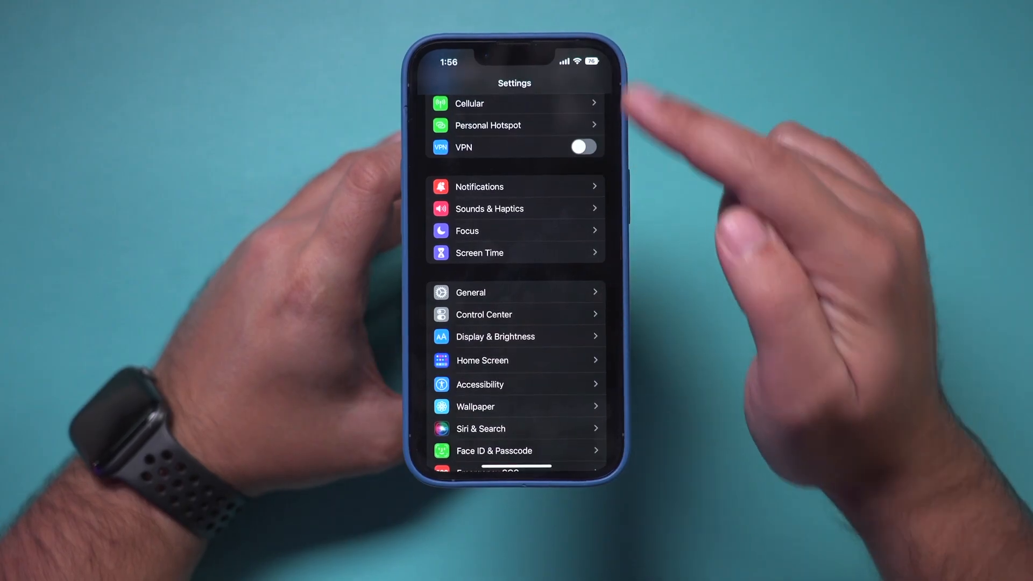
Leave iOS Settings and return to the iPhone home screen
{"action": "left_click", "coordinate": [470, 293]}
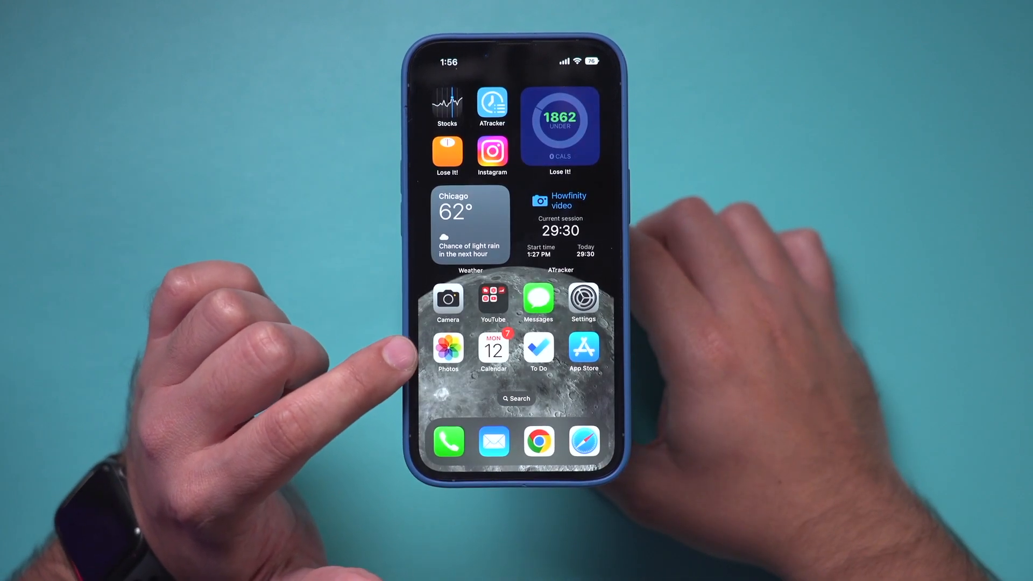
Launch Photos and open the Duplicates album showing 138 photos and 11 videos
{"action": "left_click", "coordinate": [448, 350]}
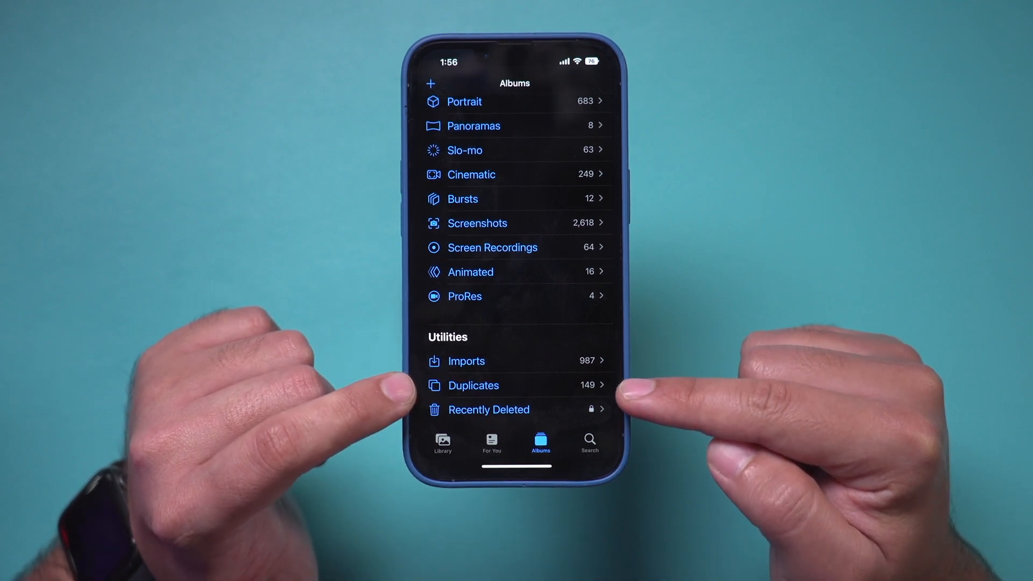
{"action": "left_click", "coordinate": [473, 385]}
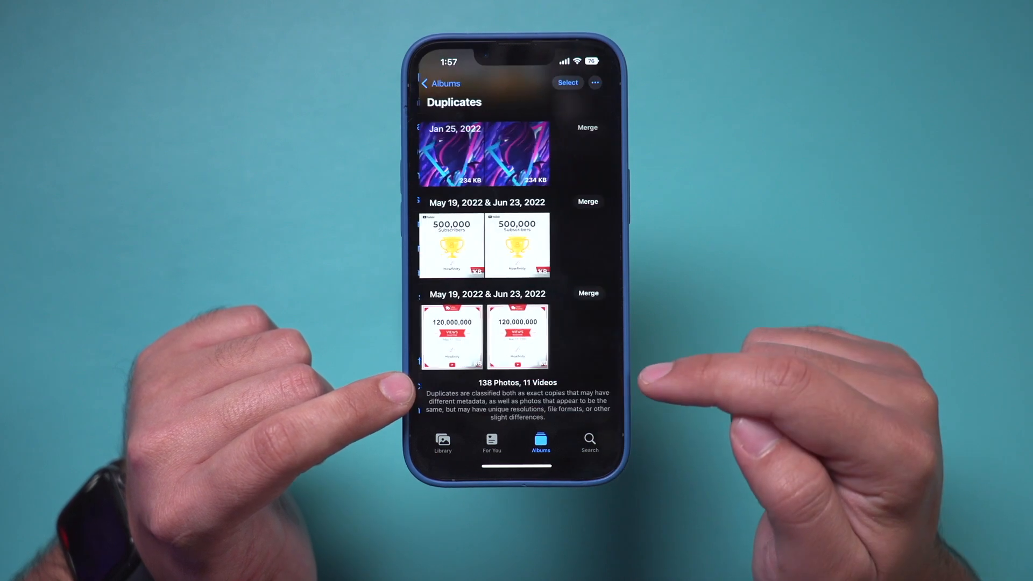